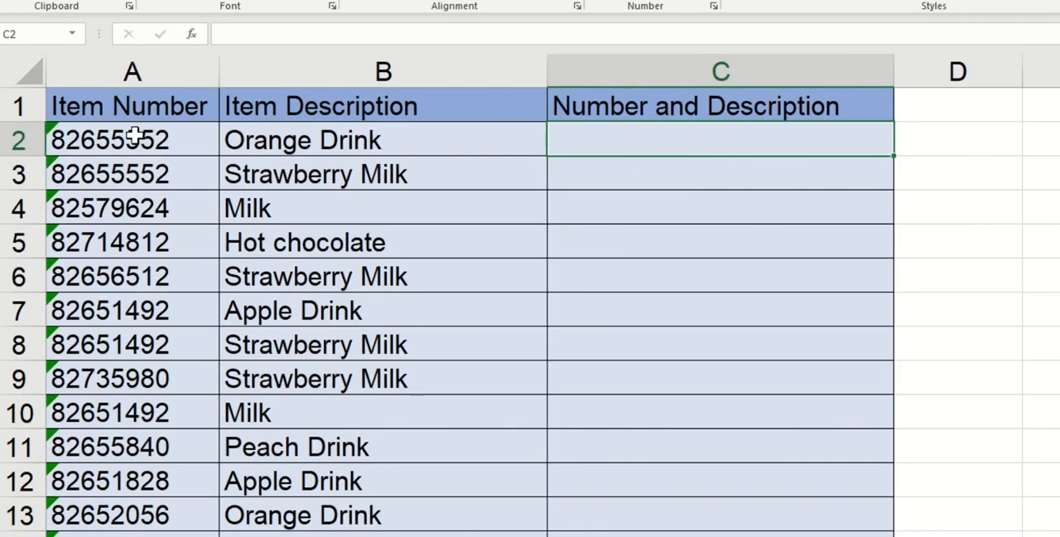
{"action": "mouse_move", "coordinate": [613, 174]}
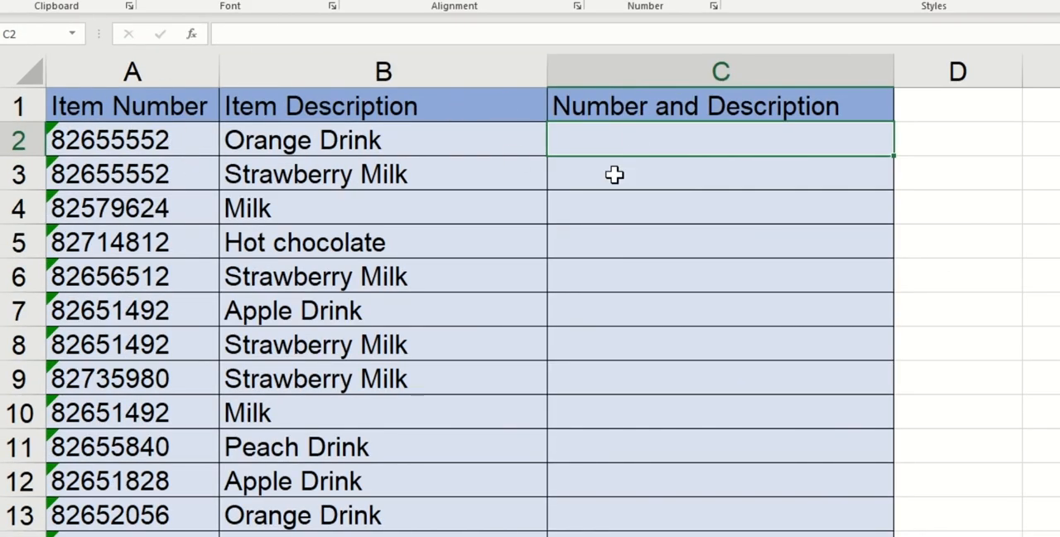
- Confirm =CONCAT(A2,B2) in C2 to show 82655552Orange Drink
{"action": "key", "text": "Return"}
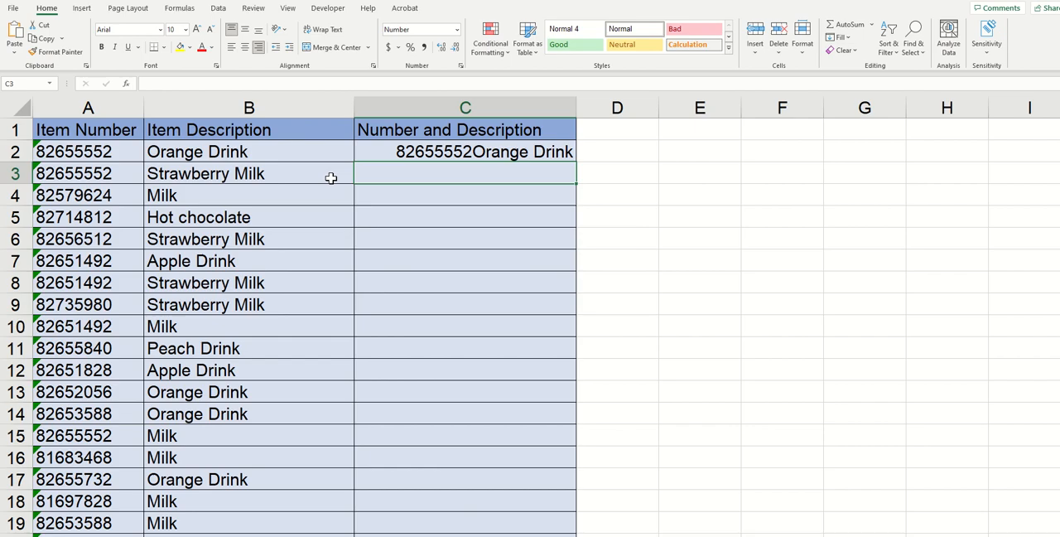
{"action": "mouse_move", "coordinate": [517, 151]}
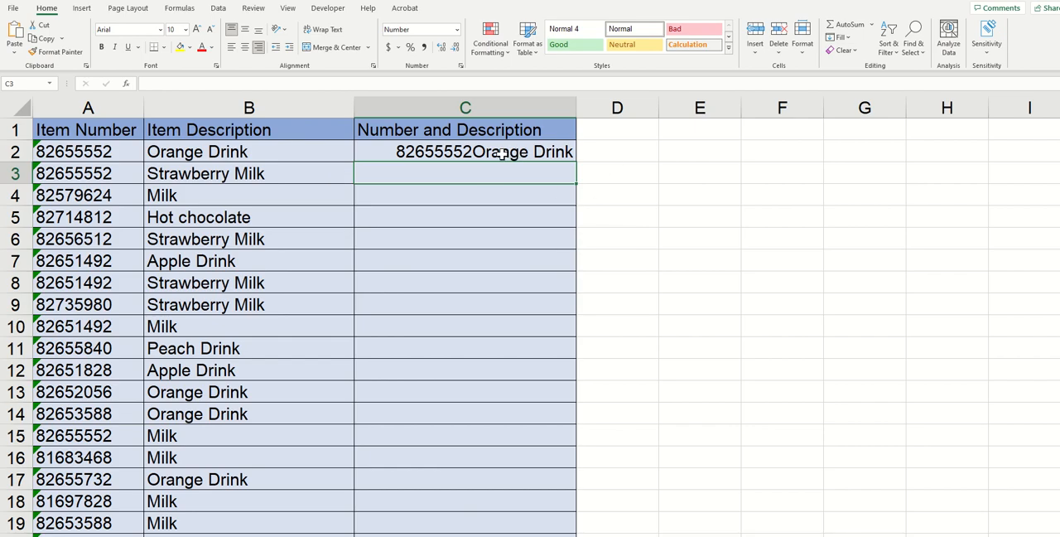
- Rewrite the C2 formula as =CONCAT(A2," ",B2) so a space separates number and description
{"action": "double_click", "coordinate": [464, 151]}
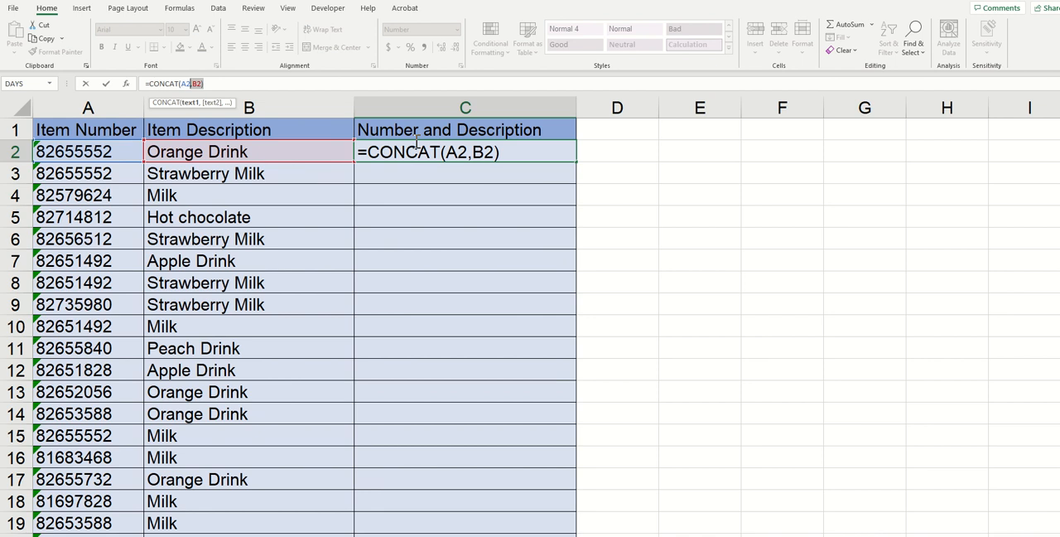
{"action": "key", "text": "Backspace"}
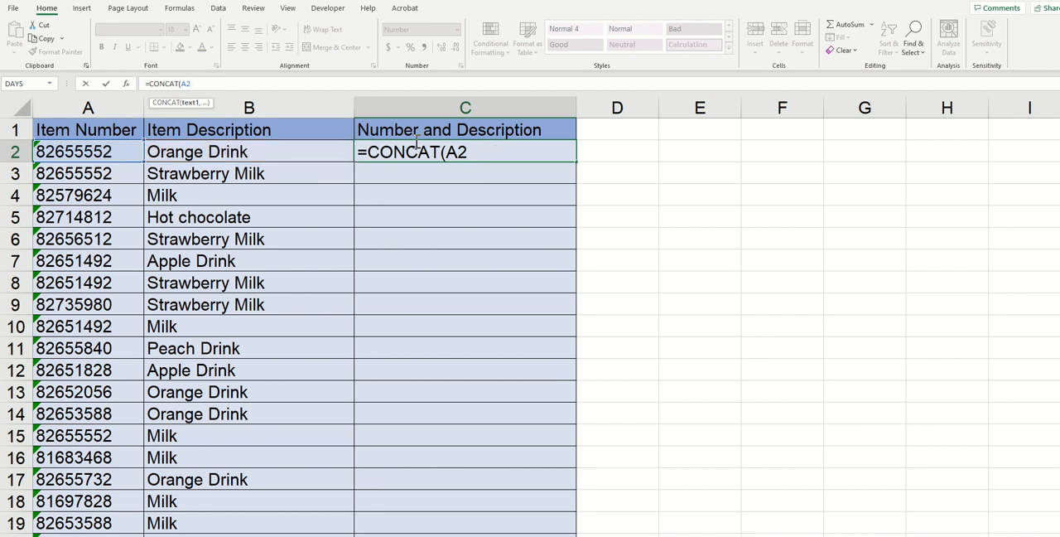
{"action": "type", "text": ","}
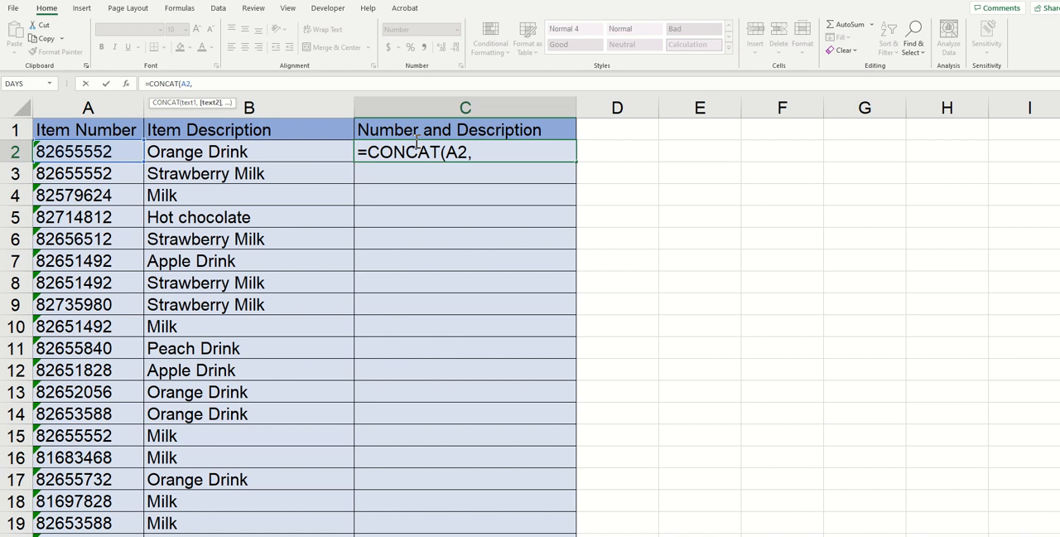
{"action": "type", "text": "\" \""}
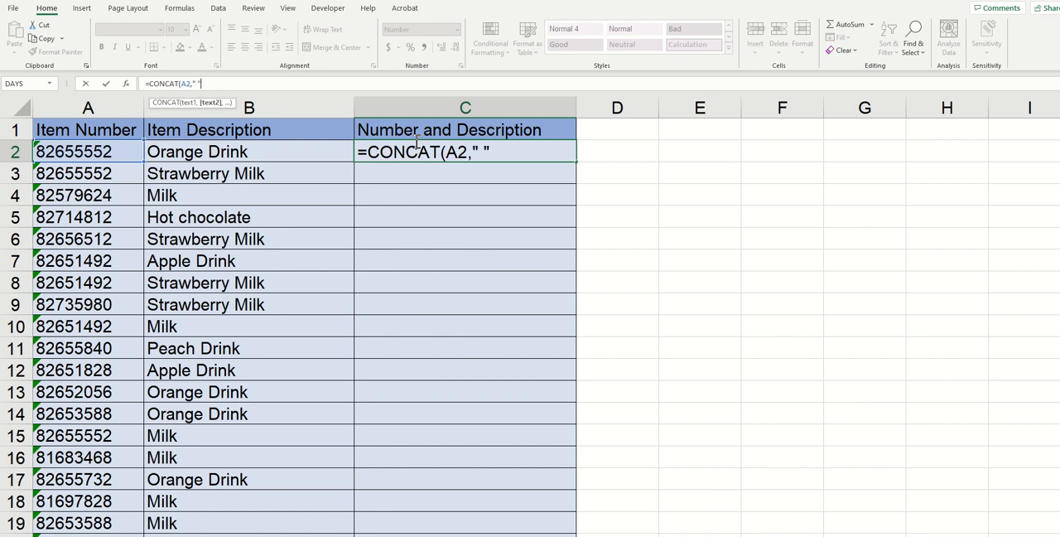
{"action": "type", "text": ",B2)"}
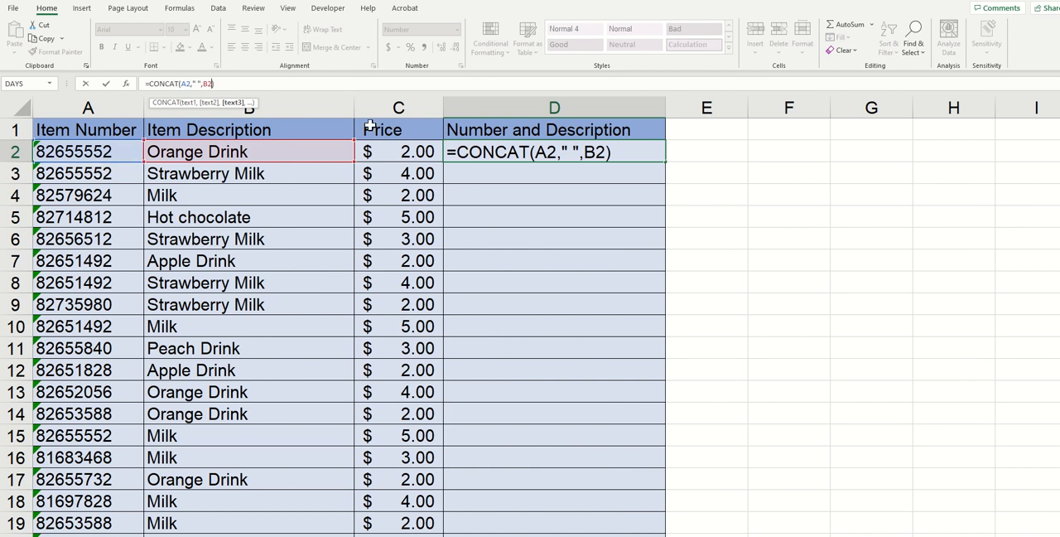
- Extend the CONCAT formula with " " and the price in C2, giving 82655552 Orange Drink 2
{"action": "type", "text": ", \""}
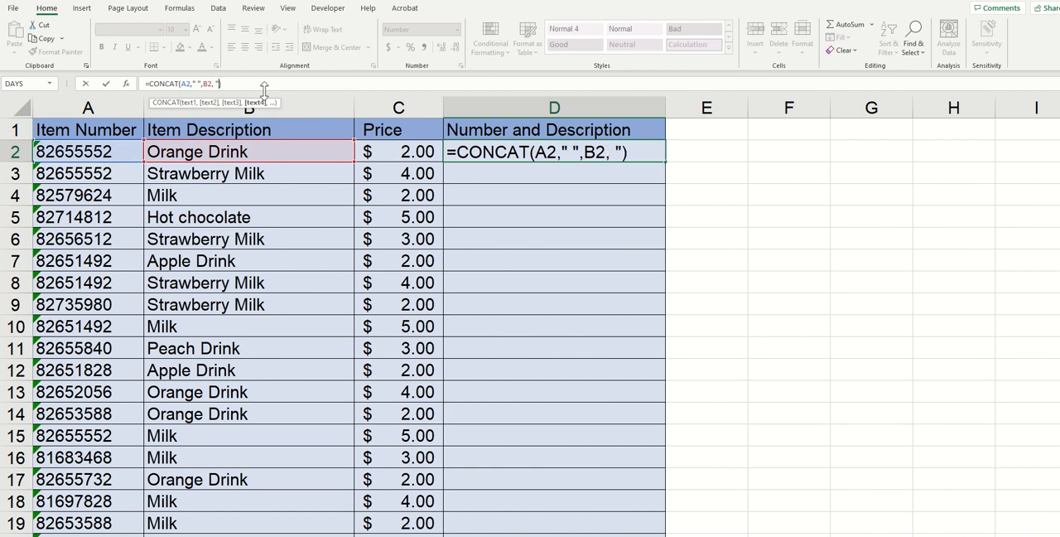
{"action": "type", "text": "\" ,"}
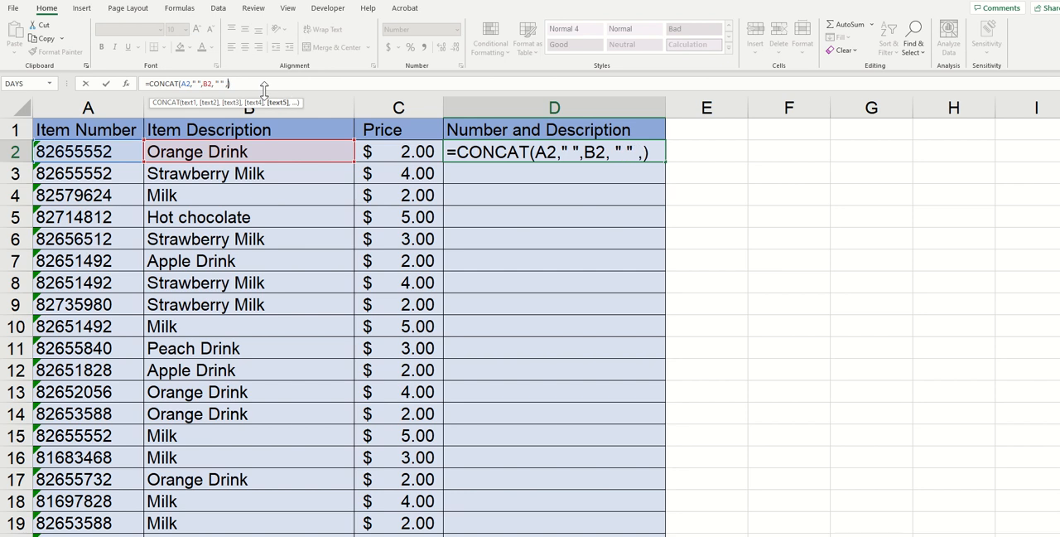
{"action": "left_click", "coordinate": [398, 150]}
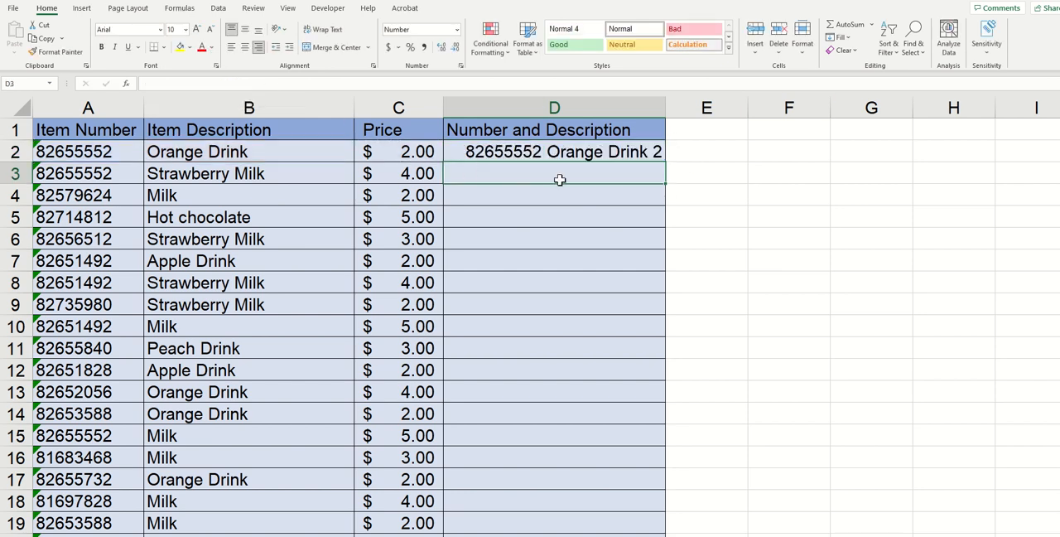
{"action": "mouse_move", "coordinate": [646, 162]}
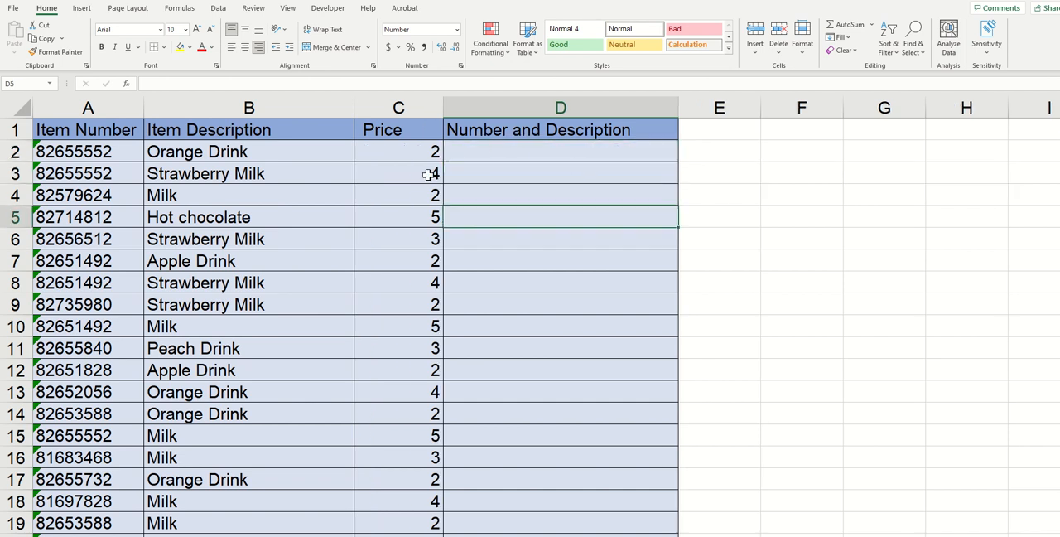
- Start D2 with =concat(transpose( over the row-2 range A2:C2
{"action": "left_click", "coordinate": [559, 151]}
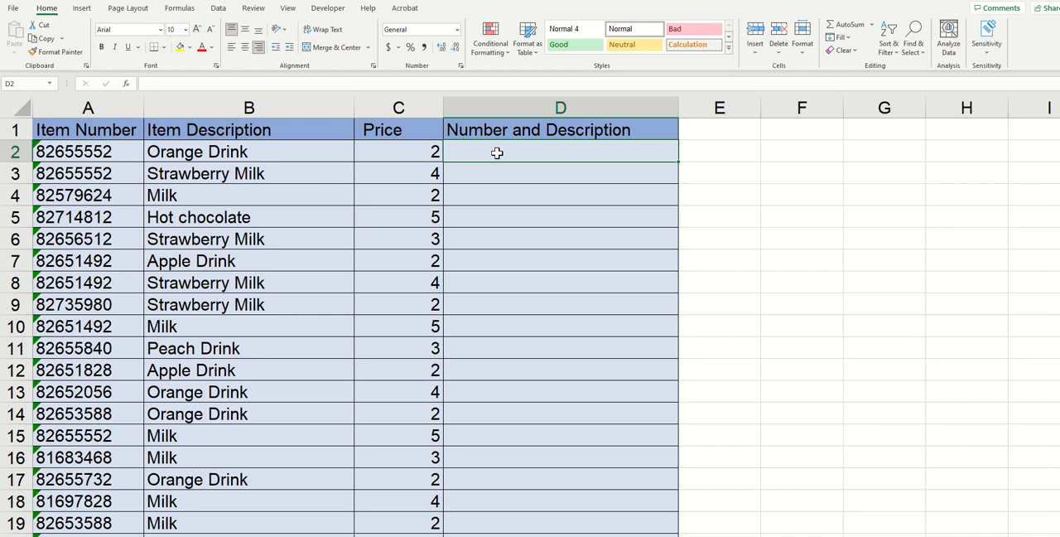
{"action": "type", "text": "=concat("}
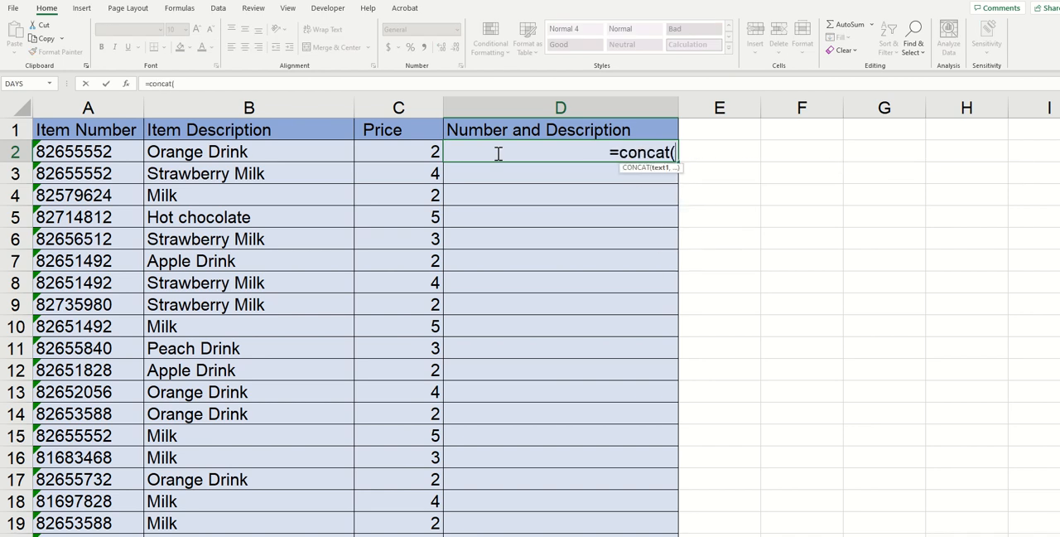
{"action": "type", "text": "transpose"}
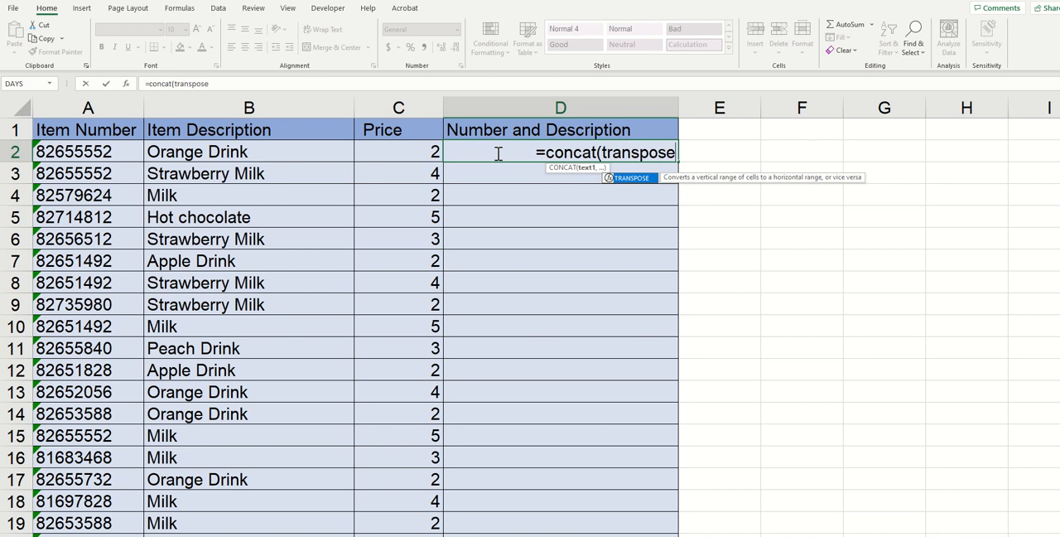
{"action": "type", "text": "("}
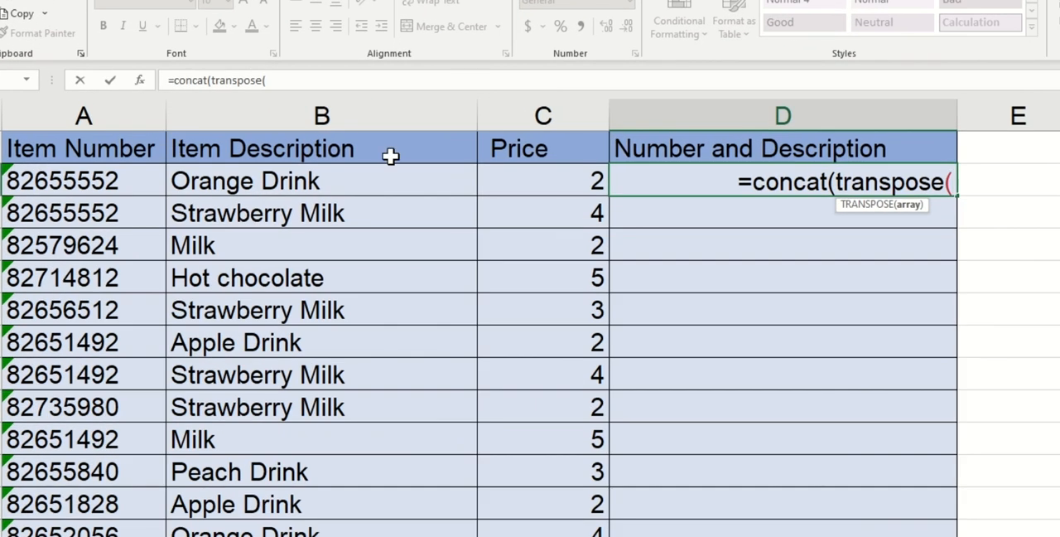
{"action": "mouse_move", "coordinate": [490, 169]}
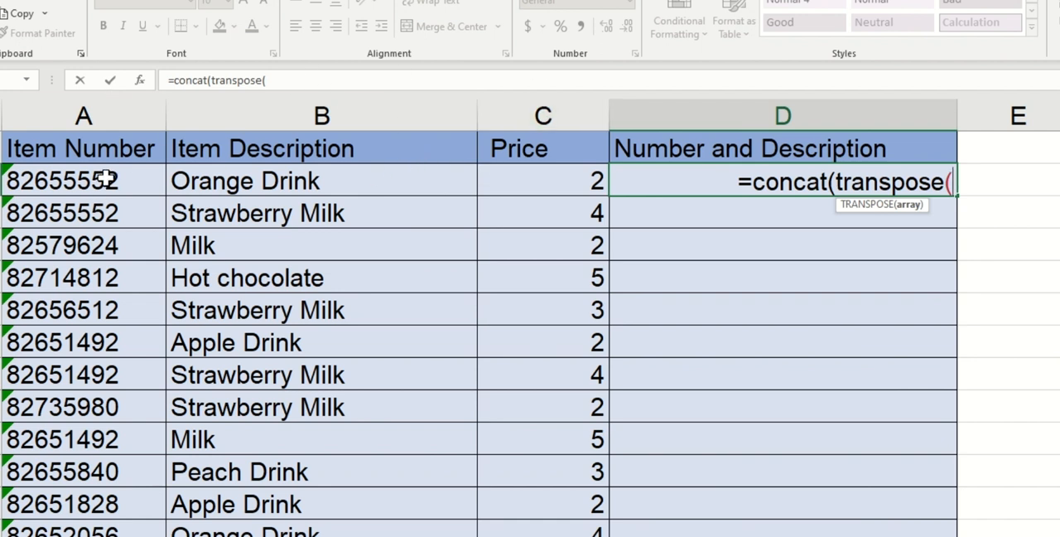
{"action": "left_click_drag", "start_coordinate": [83, 179], "coordinate": [321, 179]}
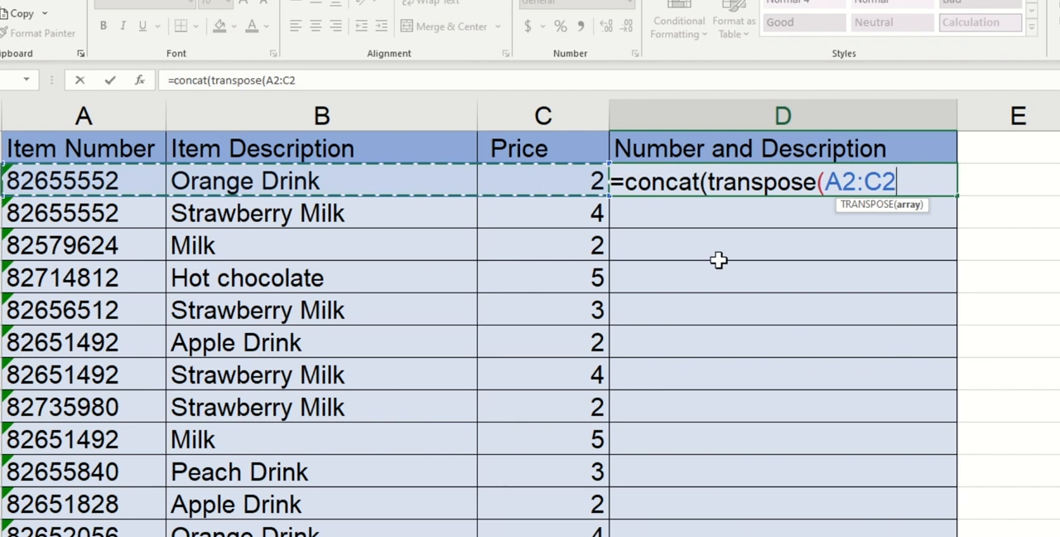
- Close the formula as =CONCAT(TRANSPOSE(A2:C2)&" ") to join number, description and price with spaces
{"action": "type", "text": ")"}
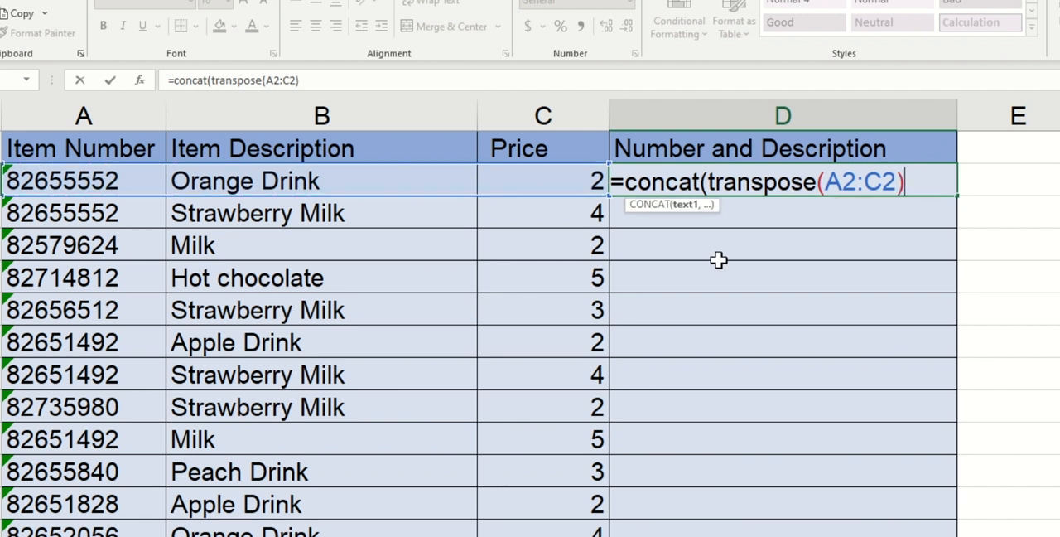
{"action": "type", "text": "&"}
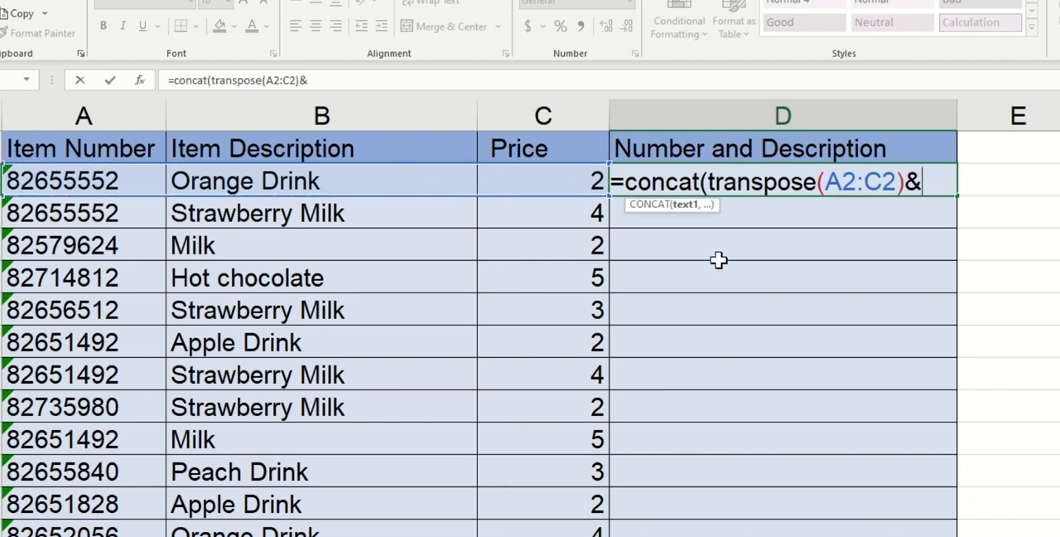
{"action": "type", "text": "\""}
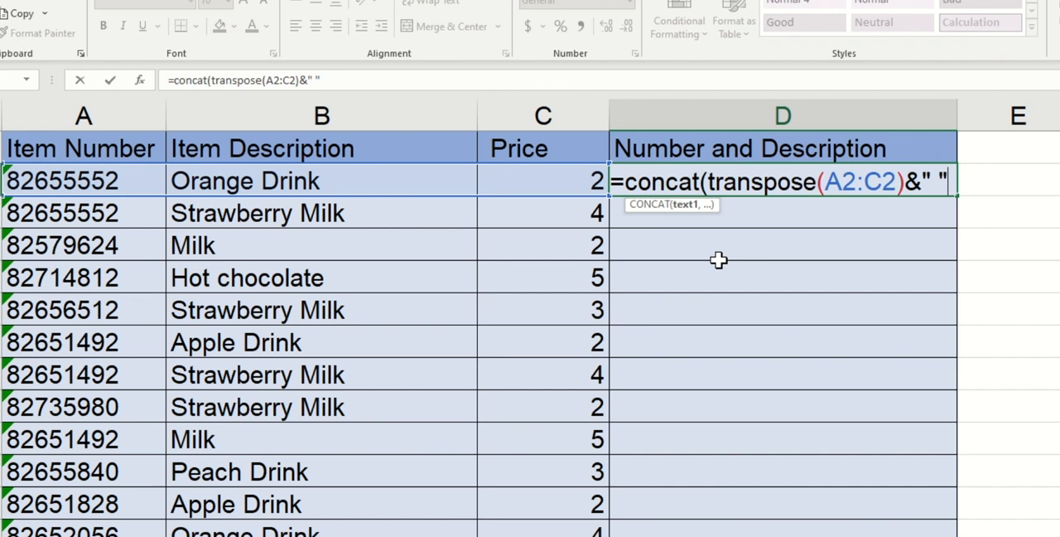
{"action": "type", "text": ")"}
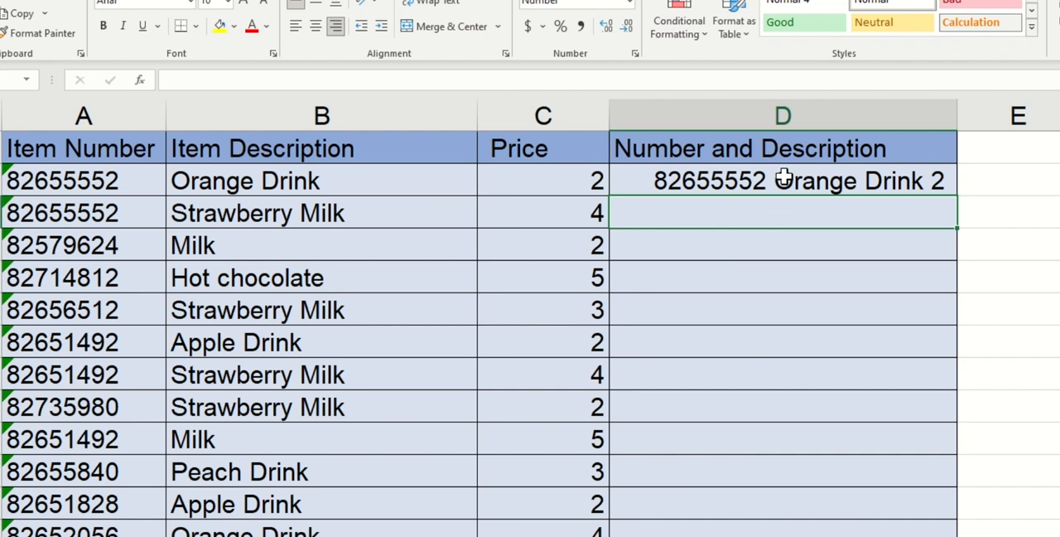
{"action": "mouse_move", "coordinate": [887, 189]}
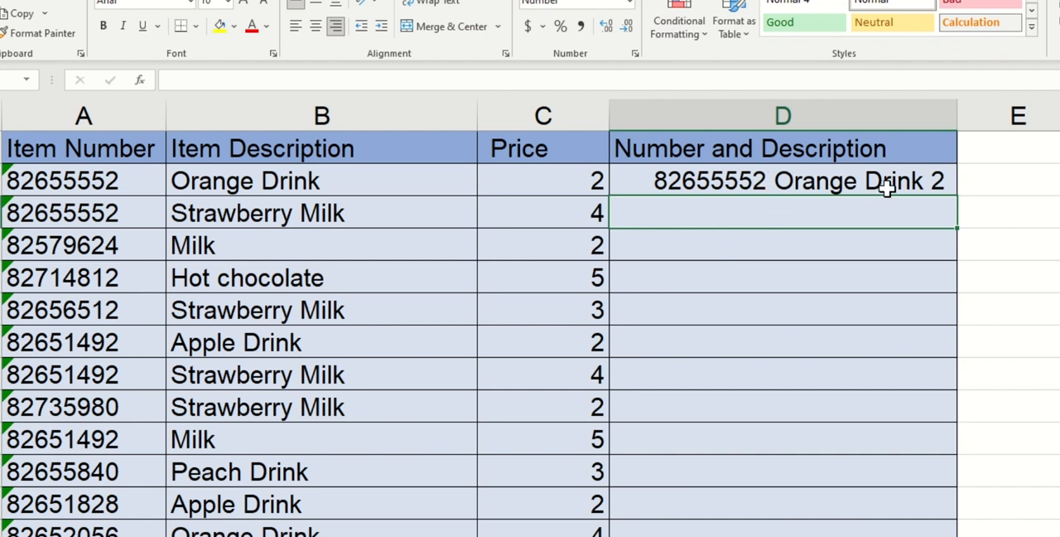
{"action": "left_click", "coordinate": [782, 179]}
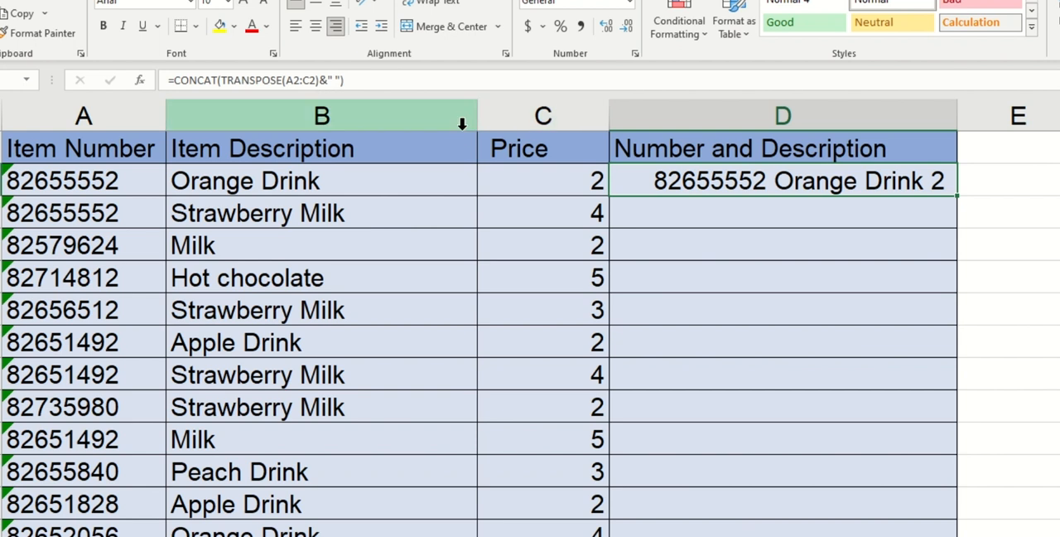
{"action": "mouse_move", "coordinate": [404, 70]}
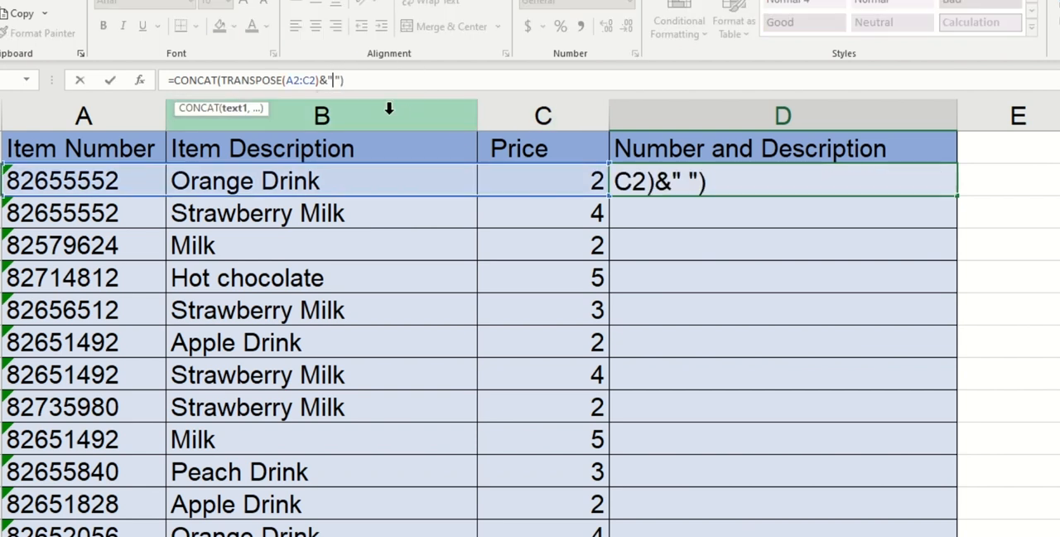
{"action": "type", "text": "- Orange Drink - 2 -"}
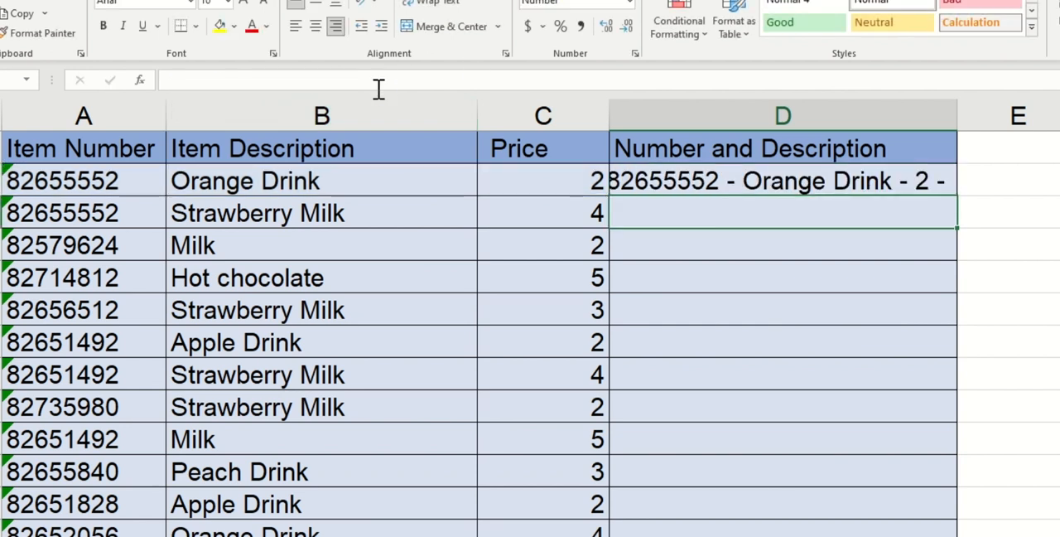
{"action": "left_click", "coordinate": [782, 179]}
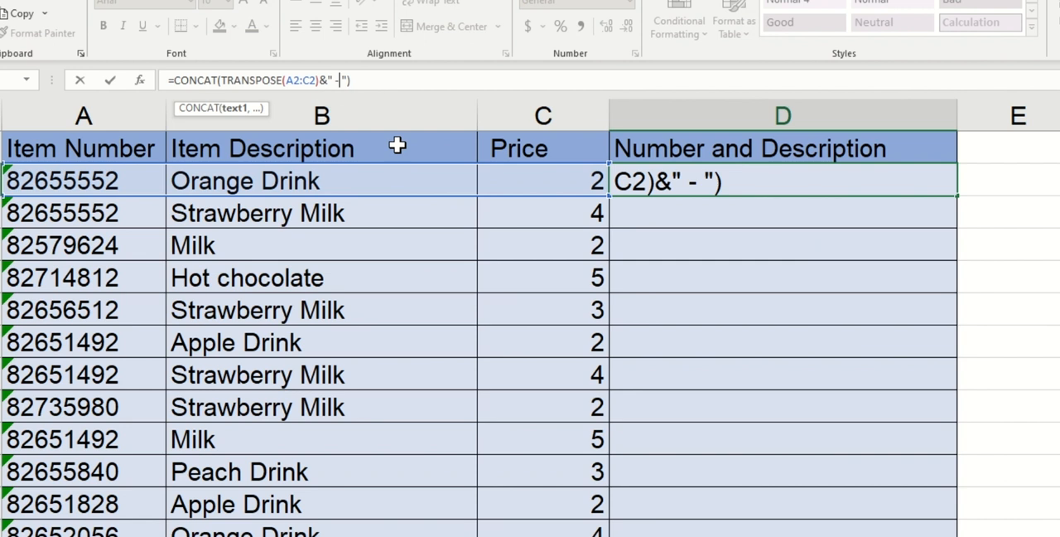
{"action": "key", "text": "Return"}
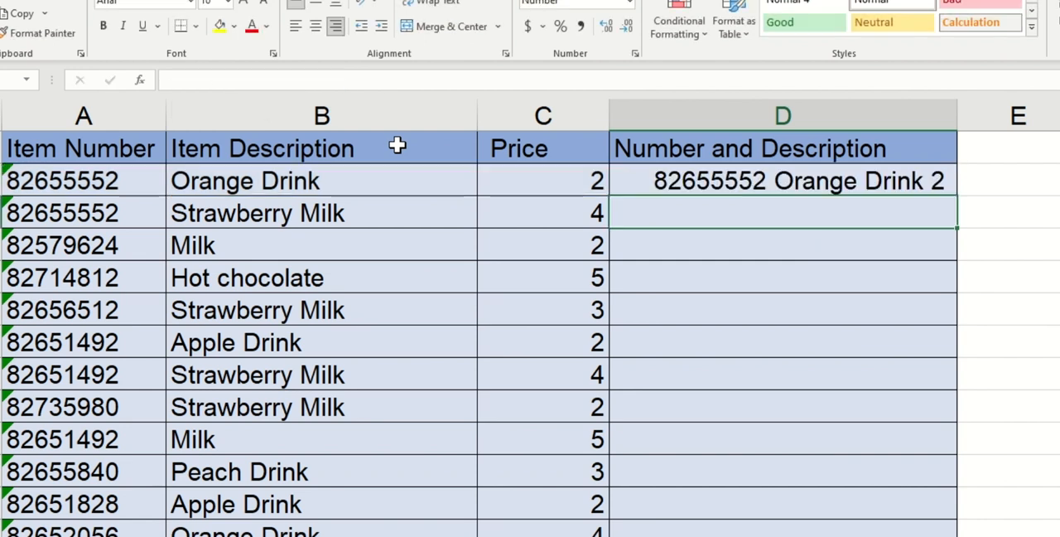
{"action": "mouse_move", "coordinate": [781, 213]}
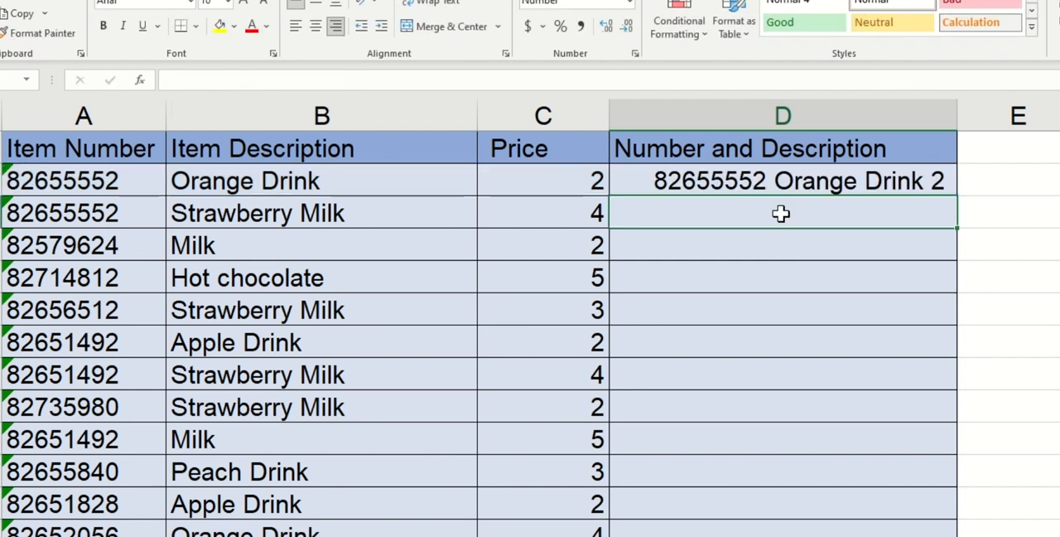
{"action": "mouse_move", "coordinate": [785, 205]}
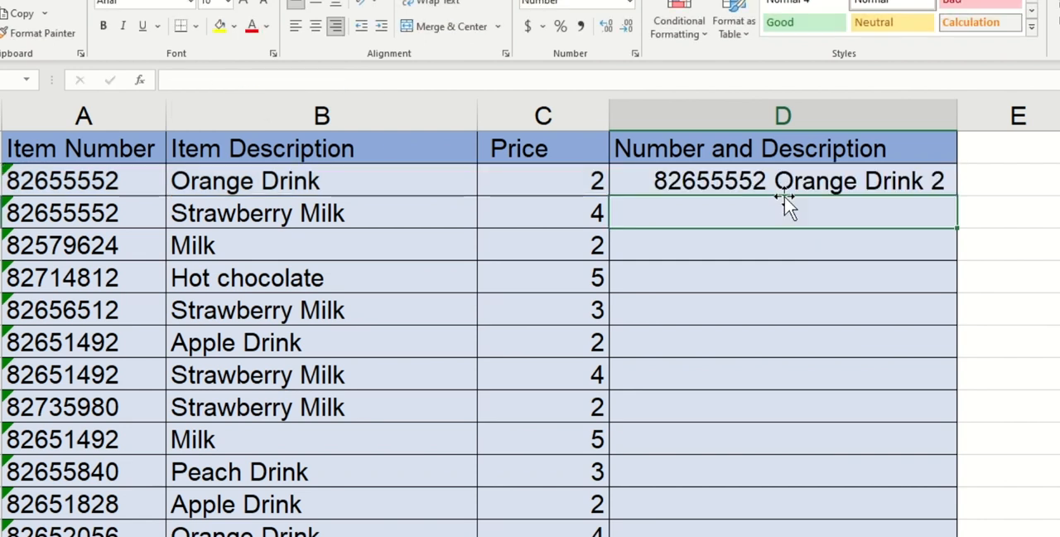
- Edit the D2 formula so its range reads A2:A2 instead of A2:C2
{"action": "double_click", "coordinate": [782, 179]}
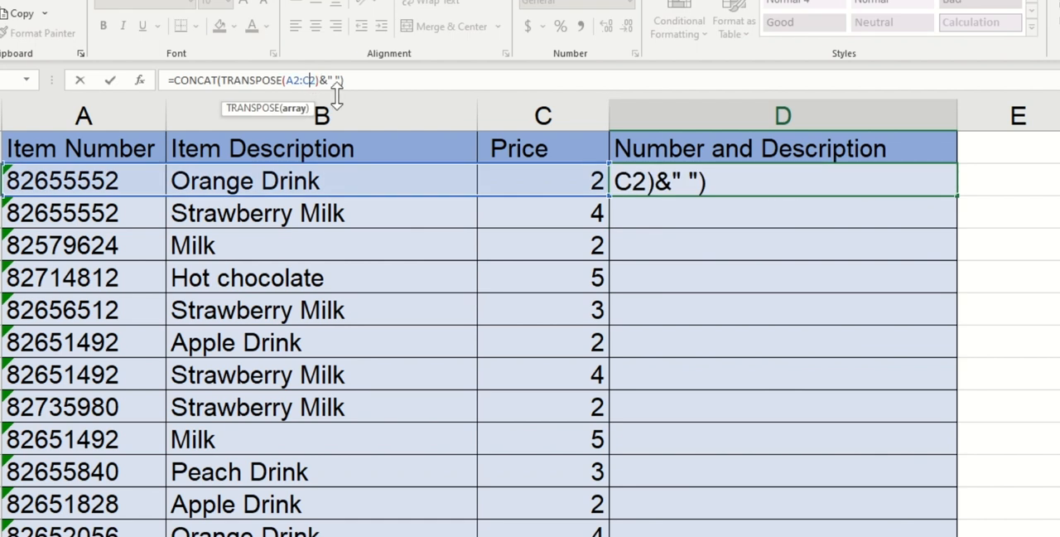
{"action": "type", "text": "A"}
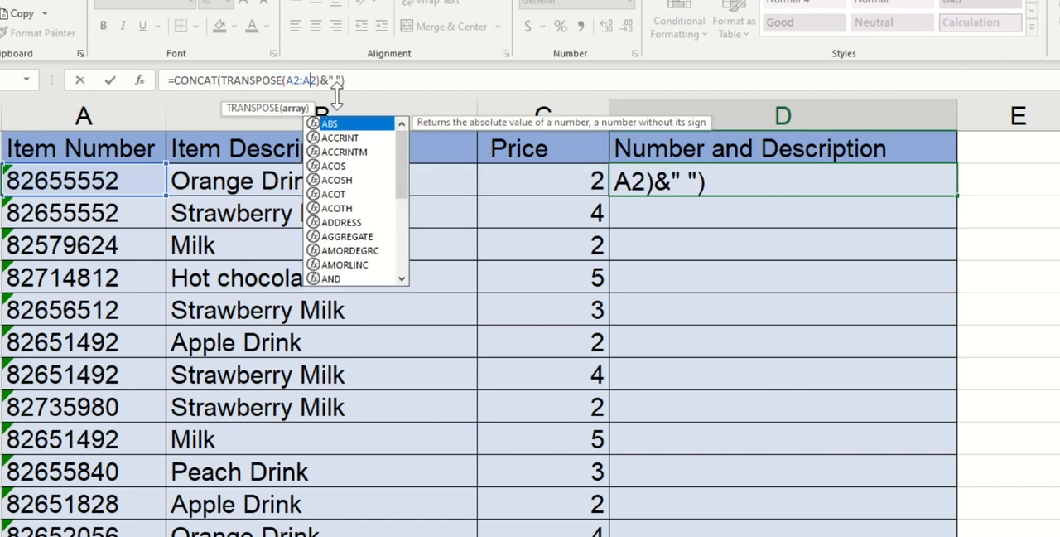